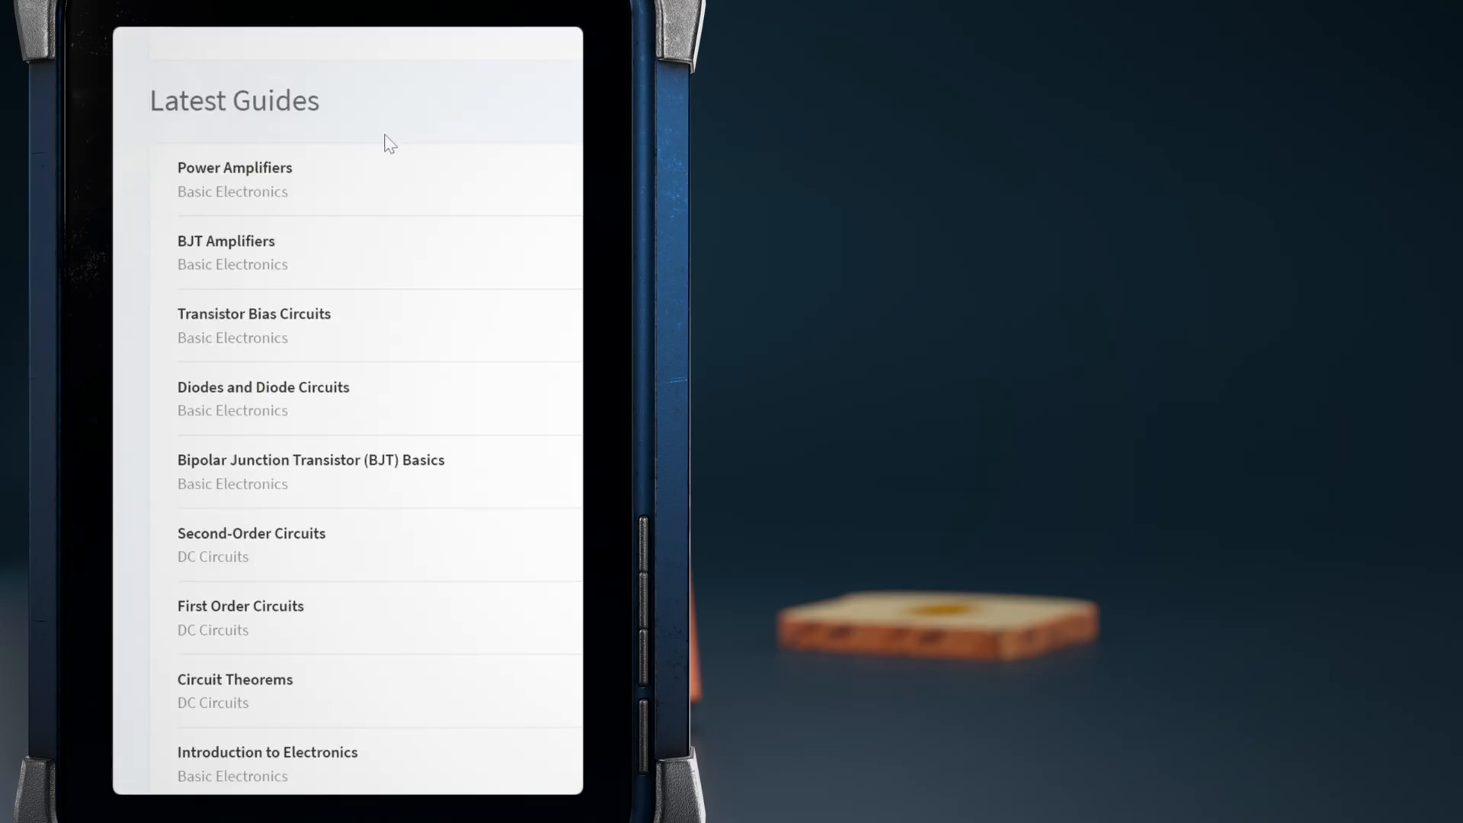
Open the 'Diodes and Diode Circuits' guide from the Latest Guides list
scroll("down", 3)
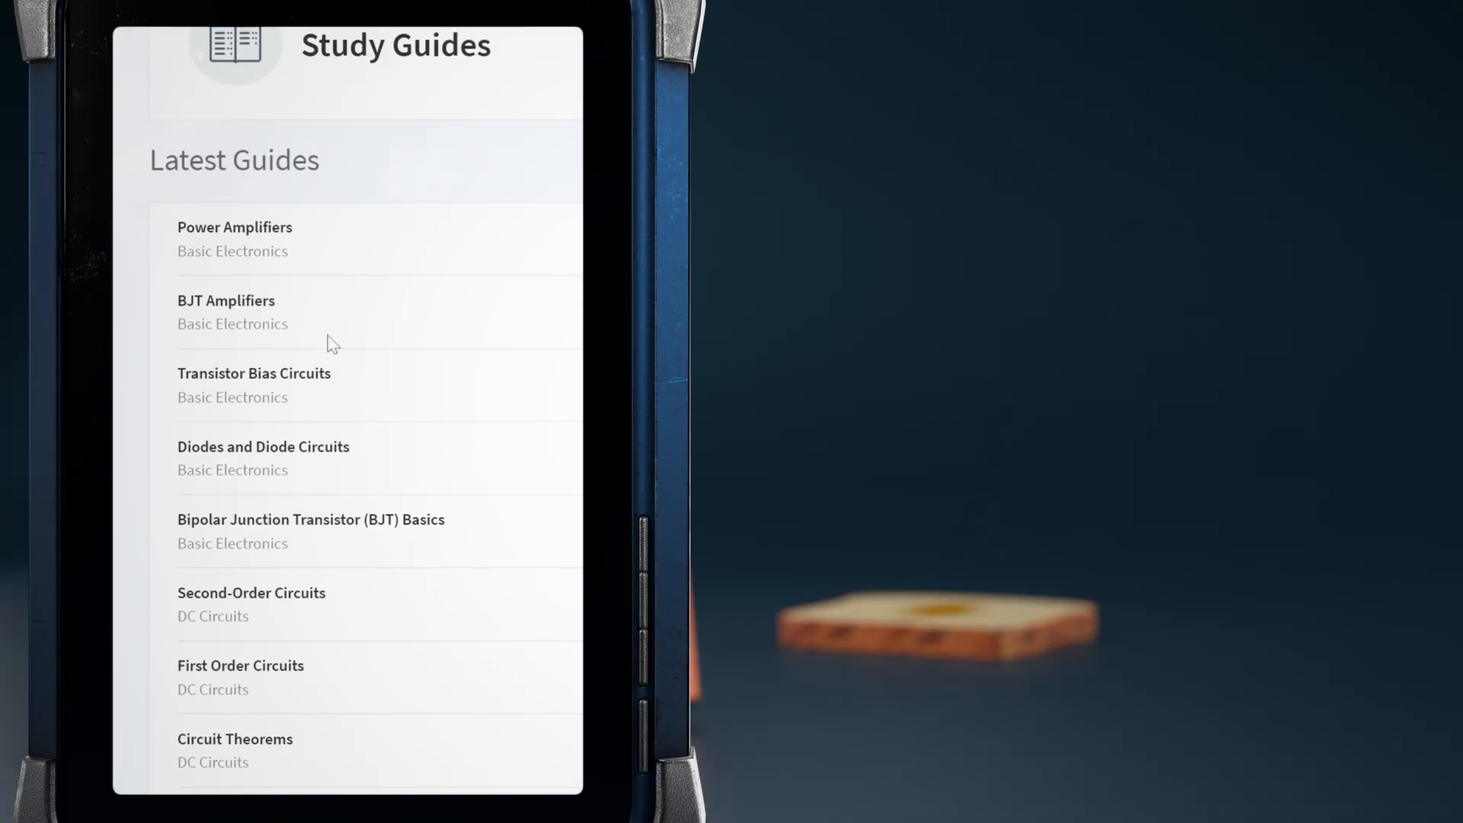
left_click(263, 445)
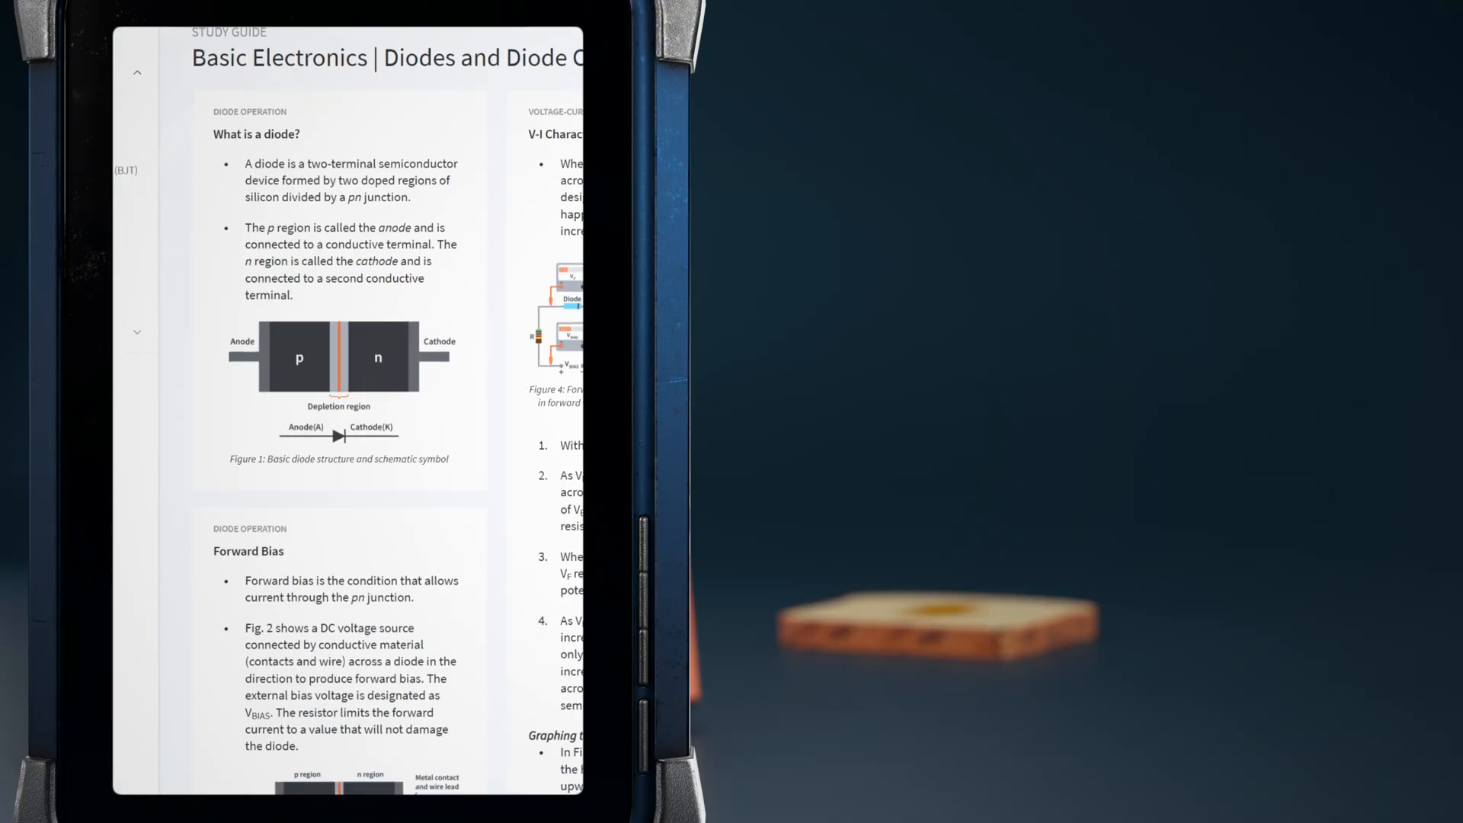